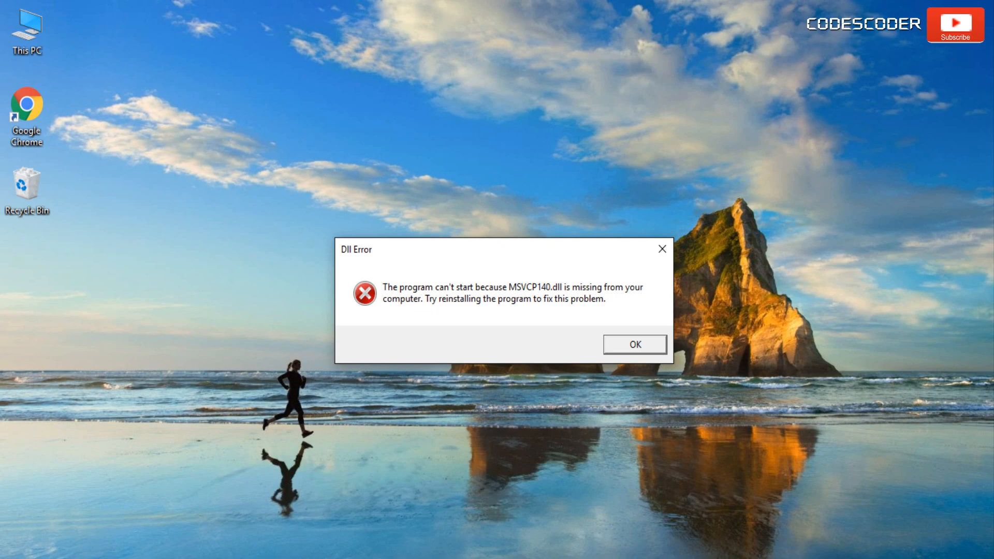
mouse_move(916, 478)
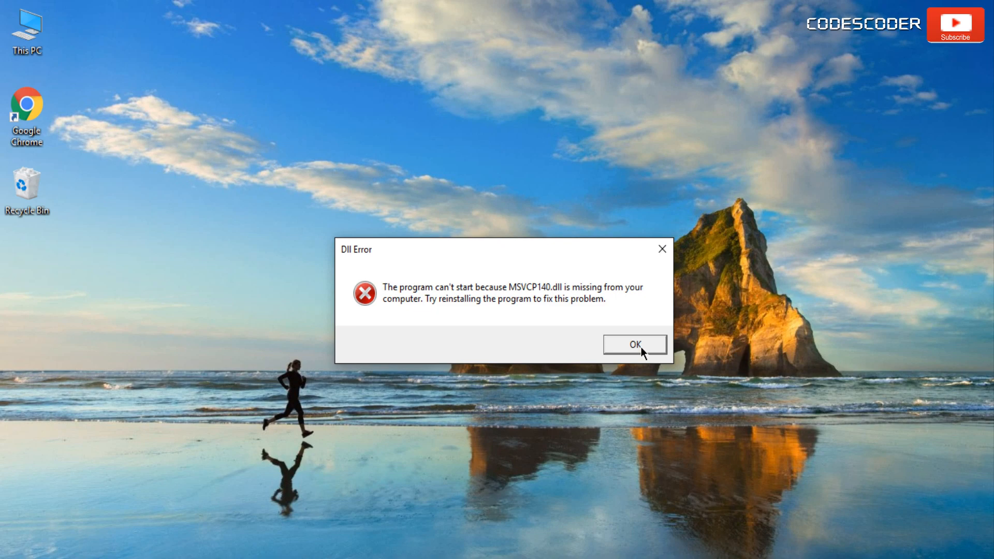
Dismiss the MSVCP140.dll missing error message box
click(634, 344)
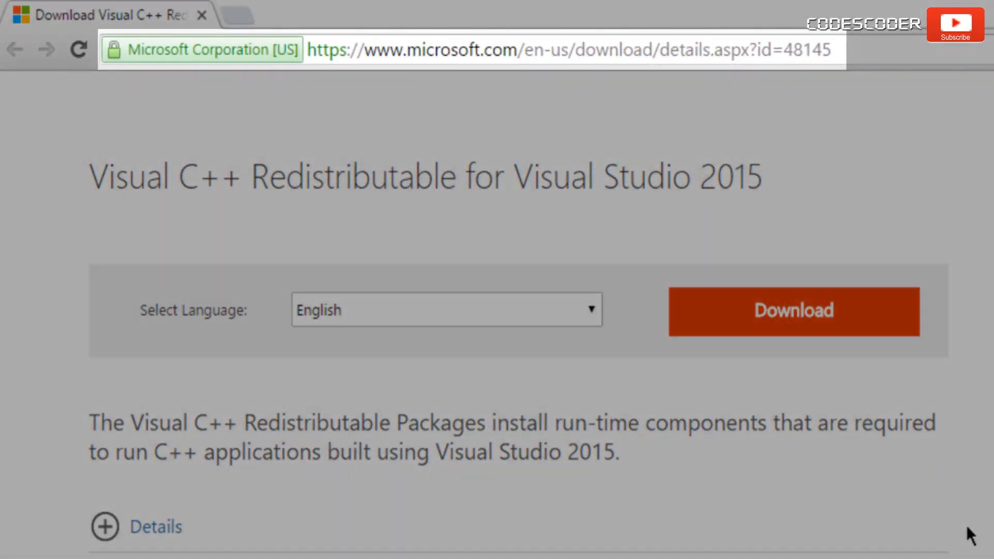
mouse_move(875, 335)
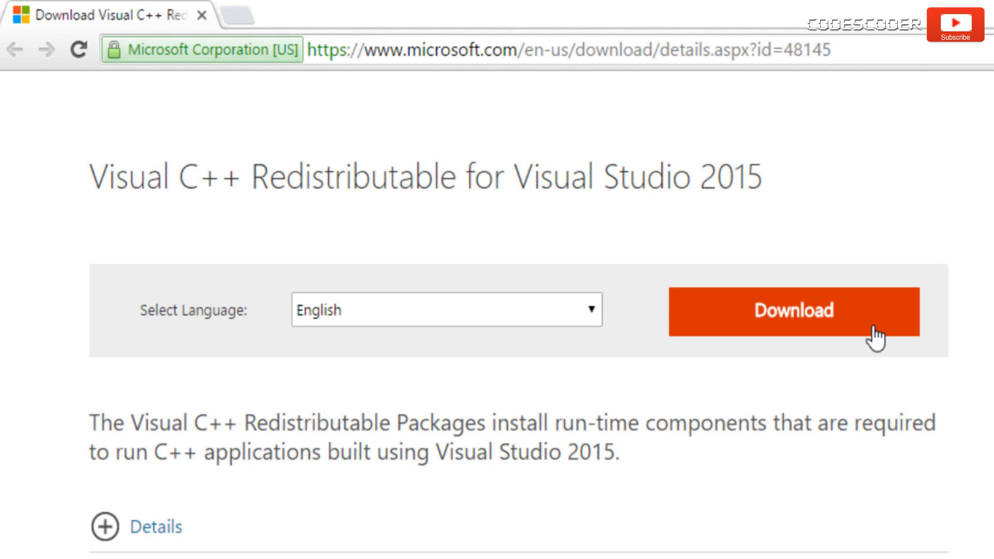
Start the download from Microsoft's Visual C++ Redistributable for Visual Studio 2015 page
click(792, 311)
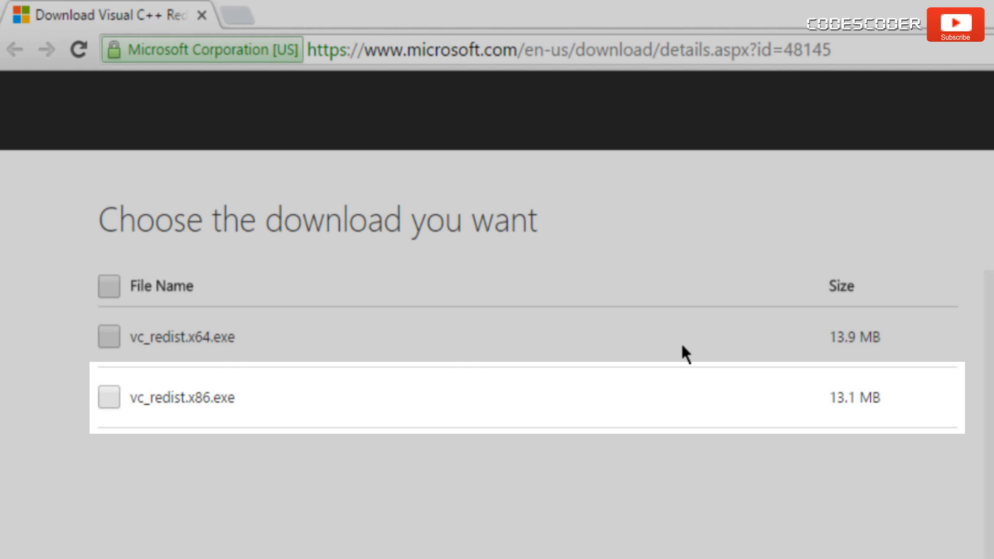
Select only vc_redist.x64.exe from the download list and proceed to download it
click(108, 398)
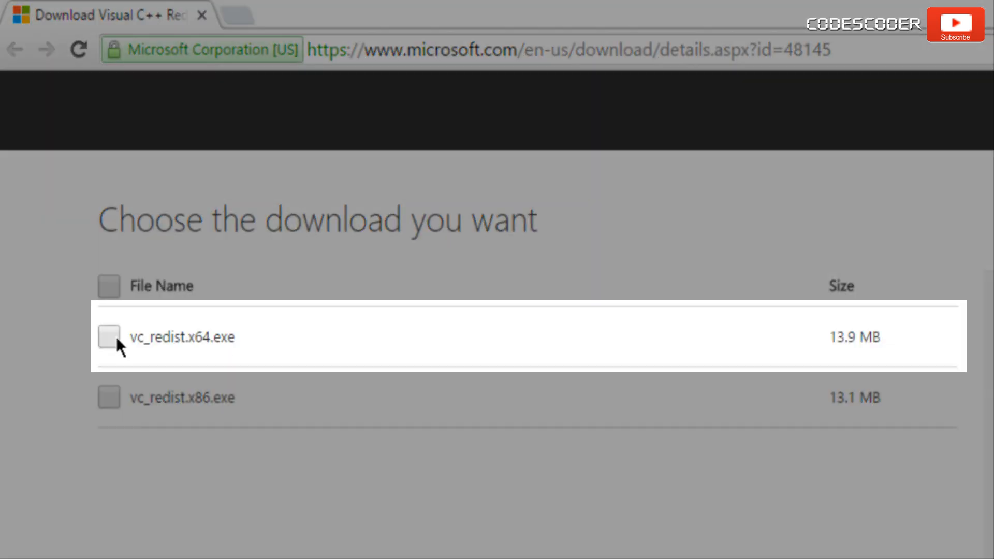
click(107, 337)
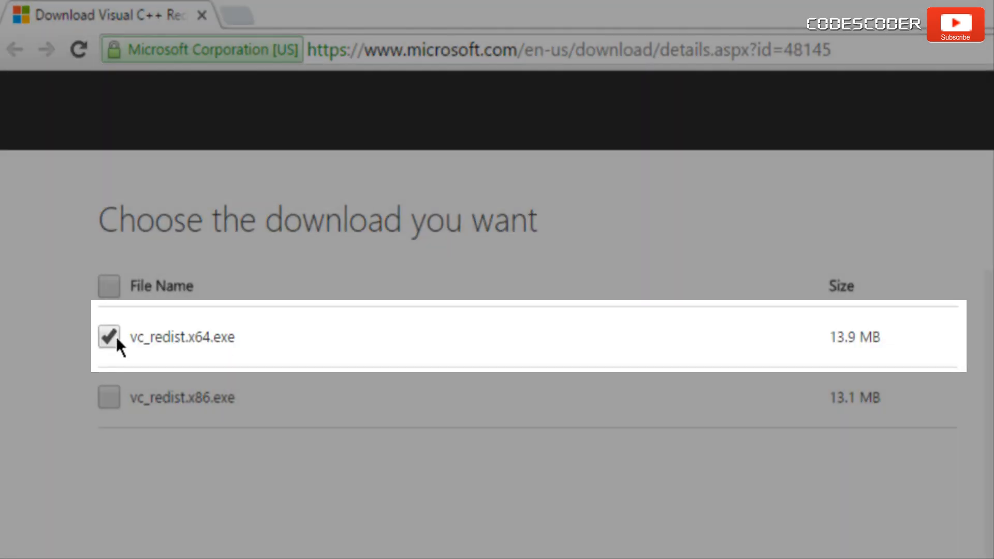
click(108, 337)
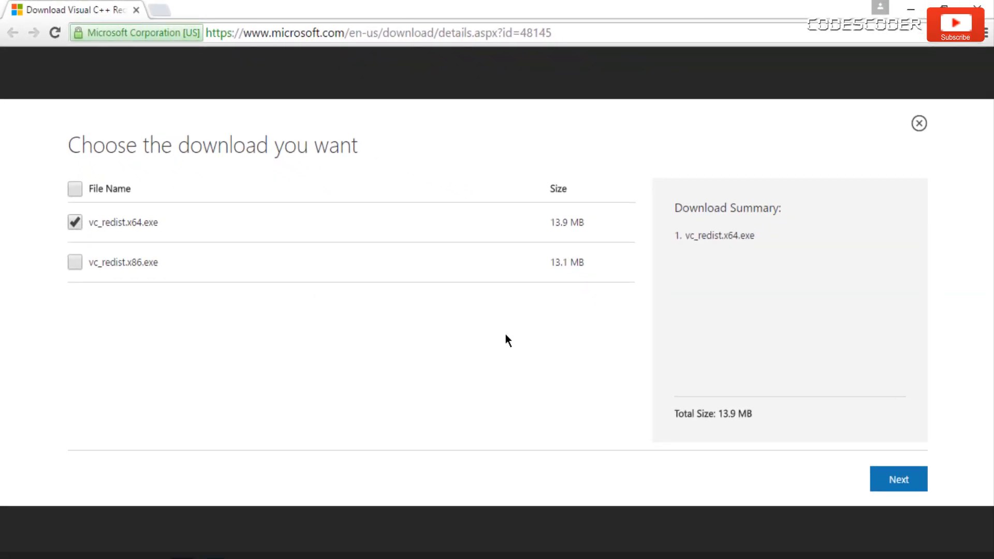
click(899, 479)
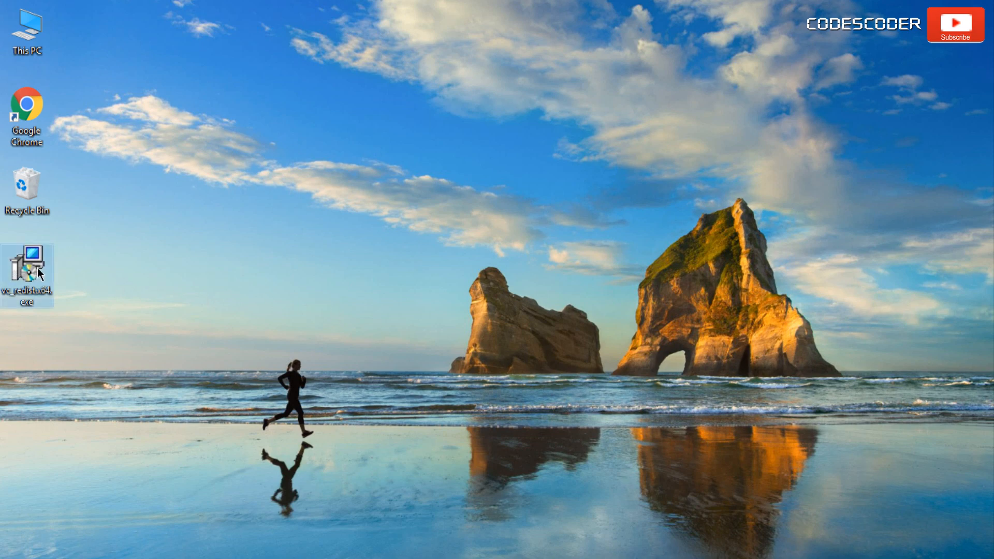
Run the downloaded vc_redist.x64.exe installer from the desktop
double_click(27, 260)
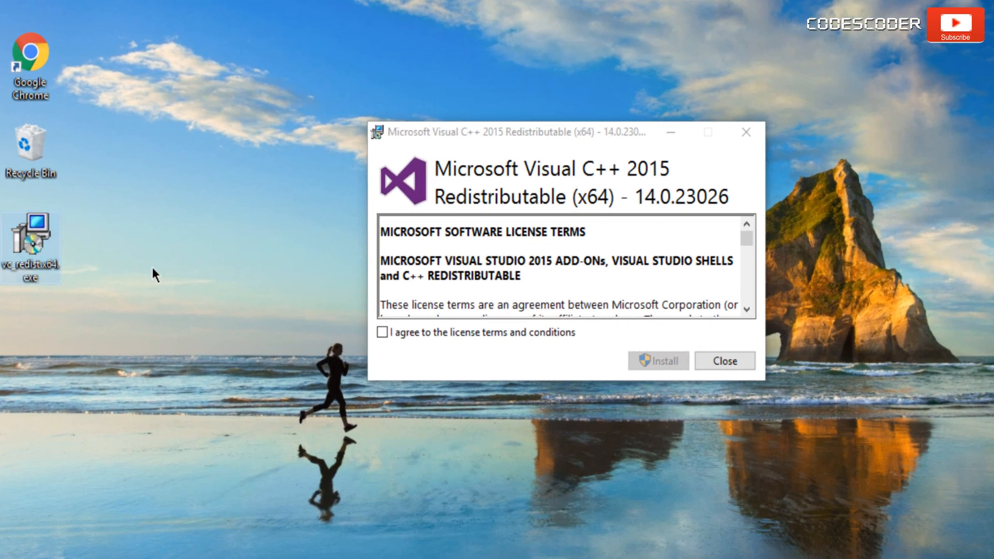
Accept the license terms, install the x64 redistributable, and close setup after Setup Successful
click(382, 332)
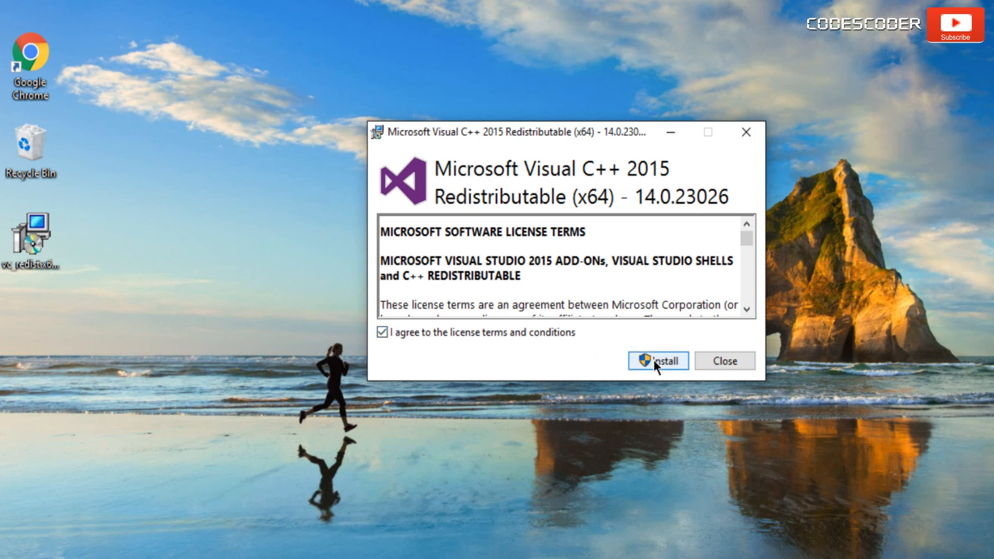
click(658, 360)
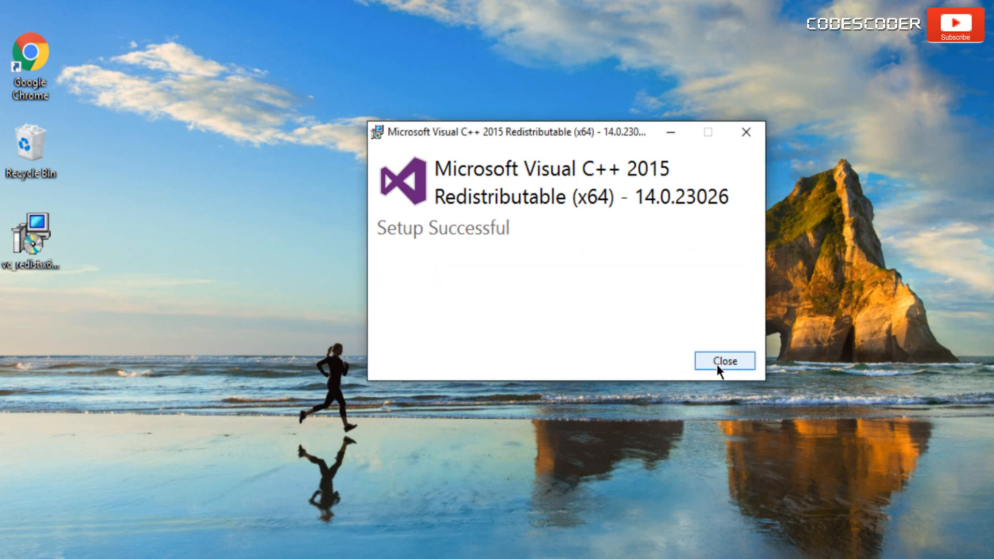
click(724, 361)
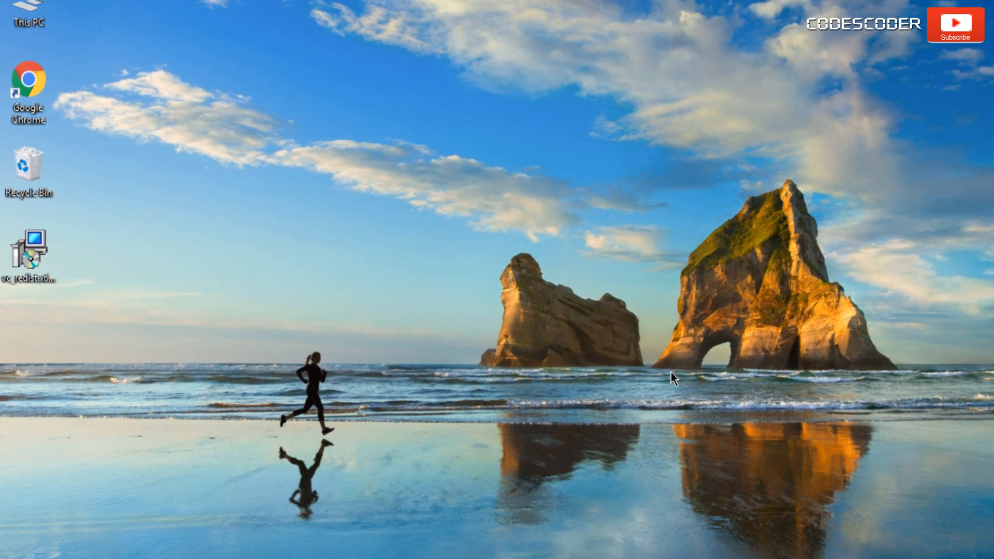